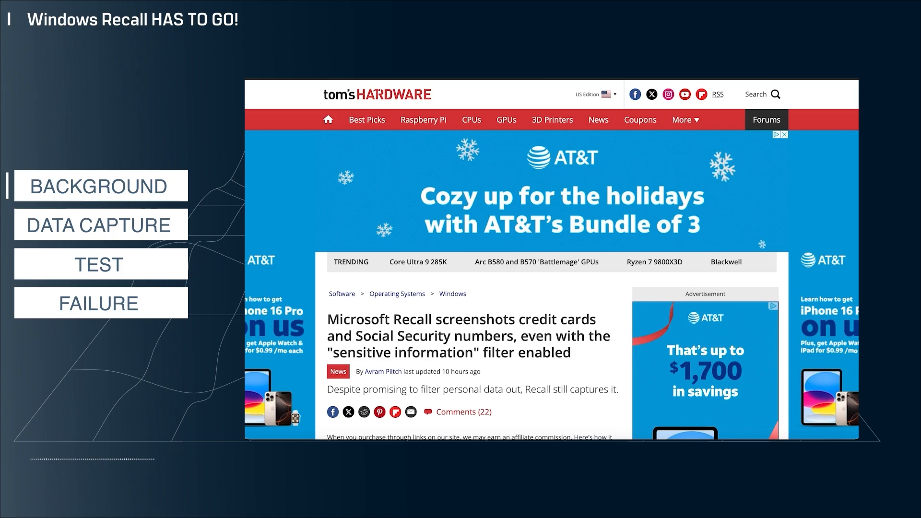
Scroll past the header image to the highlighted paragraph on Recall's sensitive-information filter failing
click(100, 185)
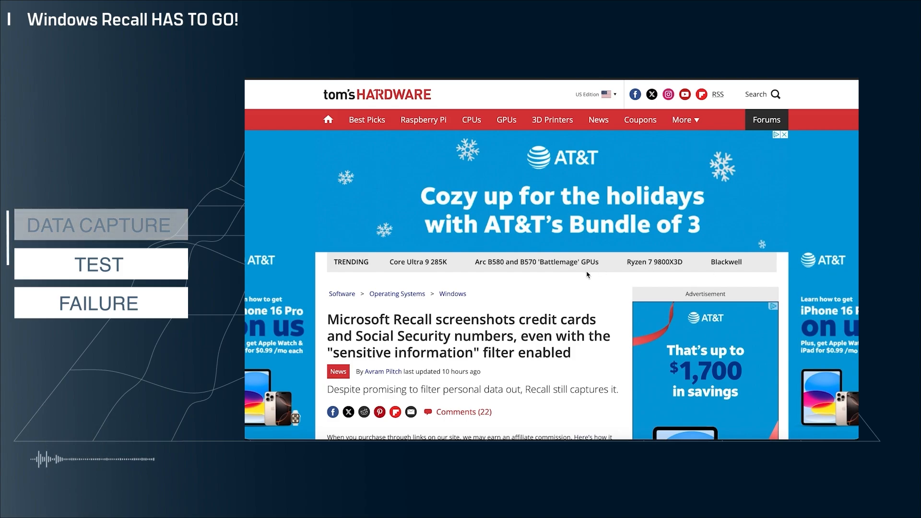
scroll(down, 3)
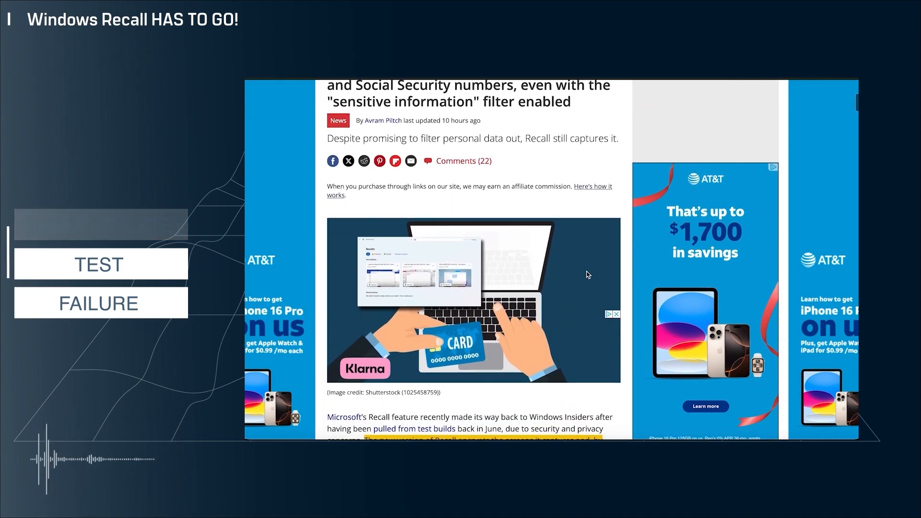
scroll(down, 3)
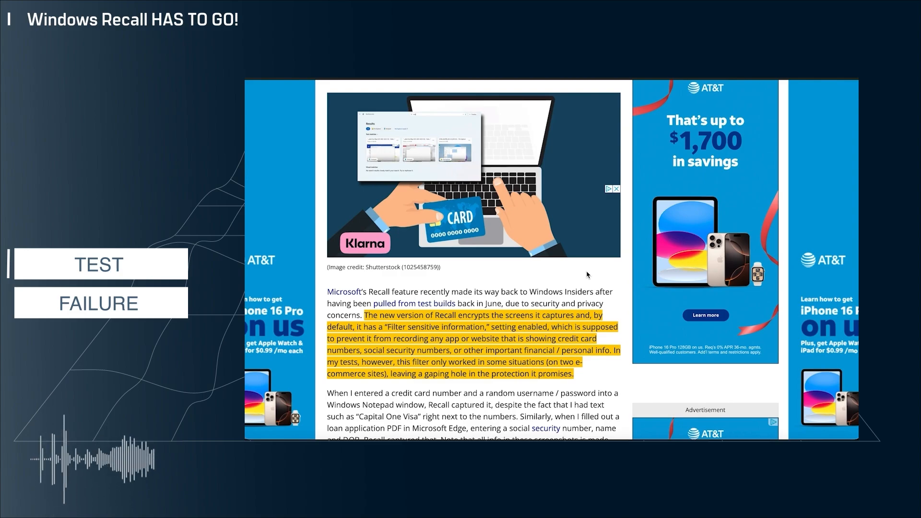
click(99, 264)
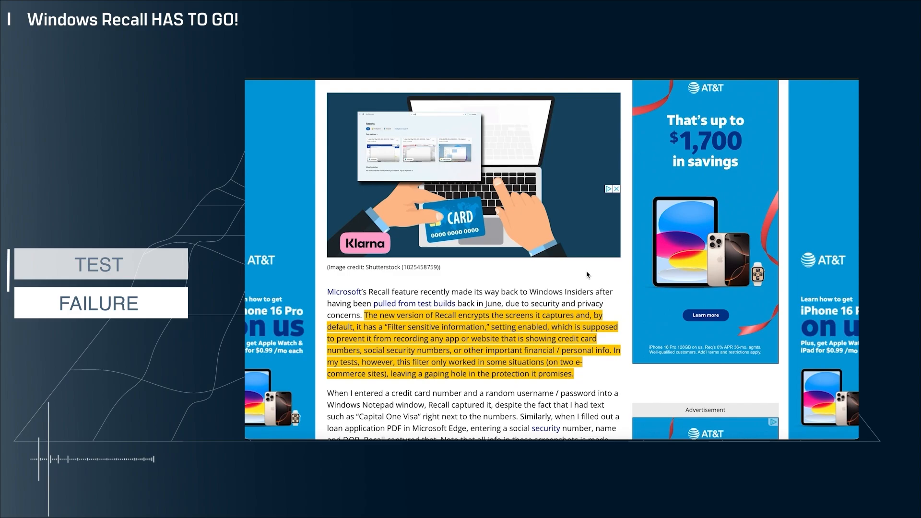